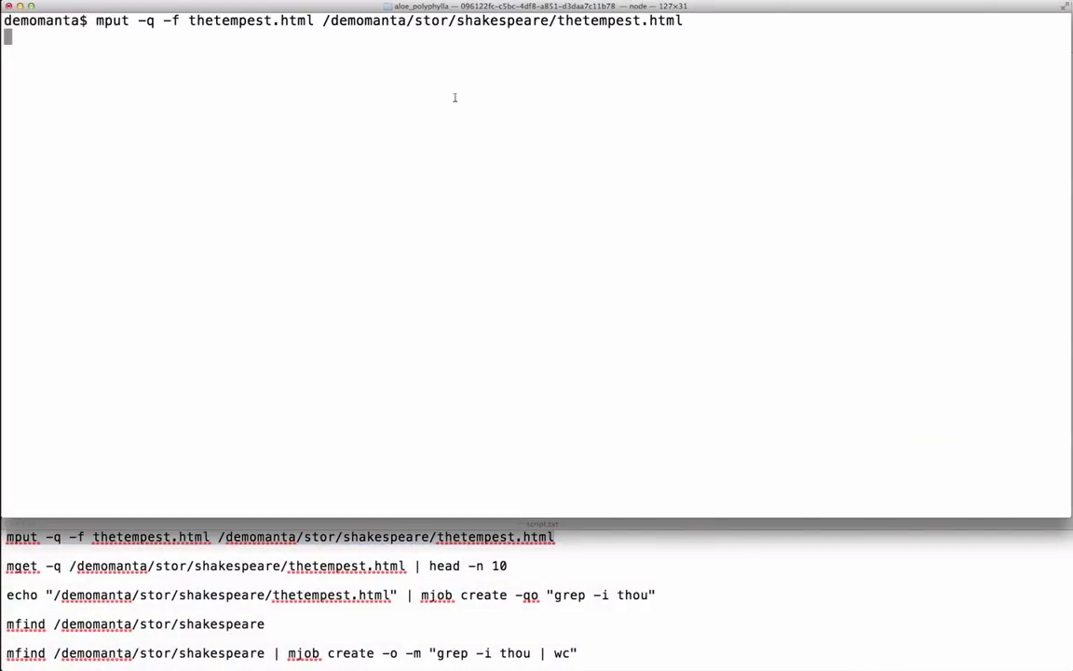
# Step: Upload thetempest.html, print its first 10 lines, and grep job for lines containing 'thou'
pyautogui.press('Return')
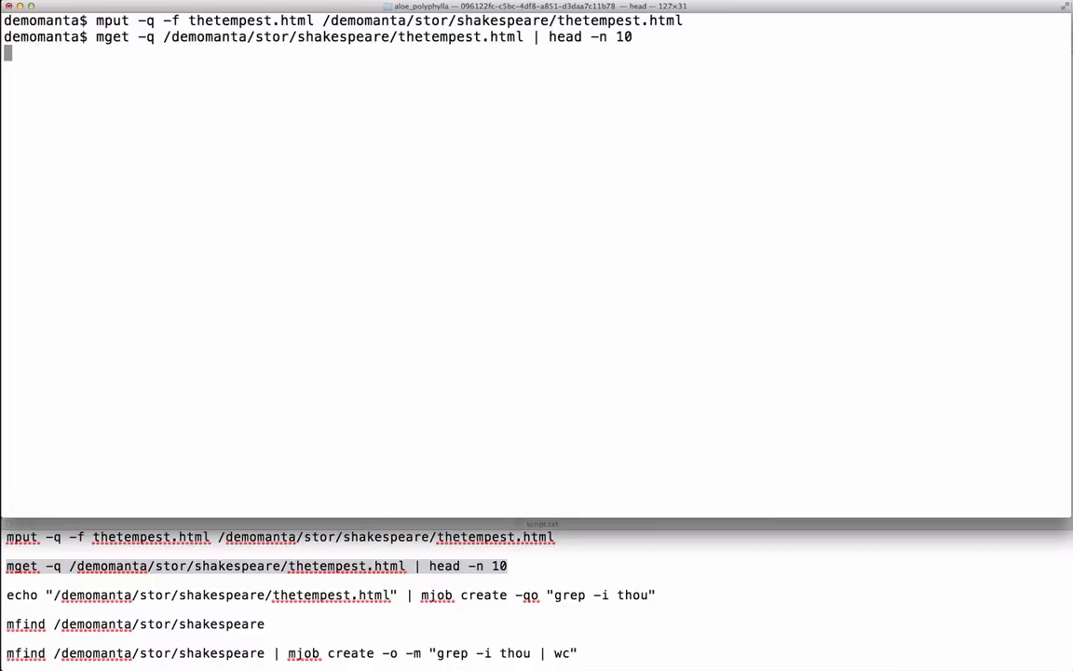
pyautogui.press('Return')
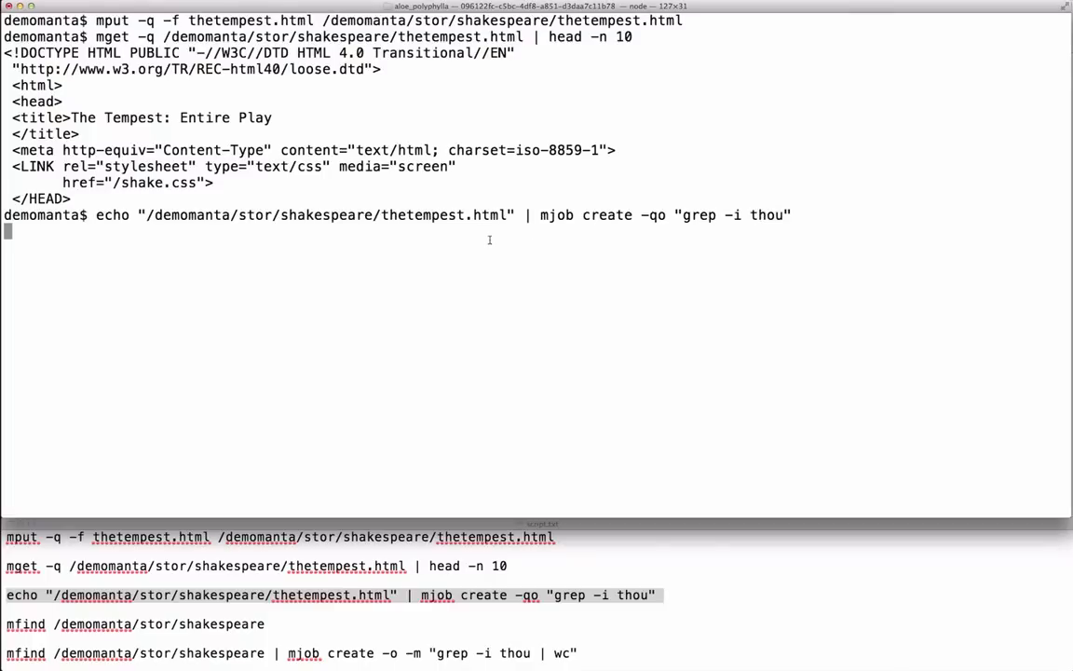
pyautogui.press('Return')
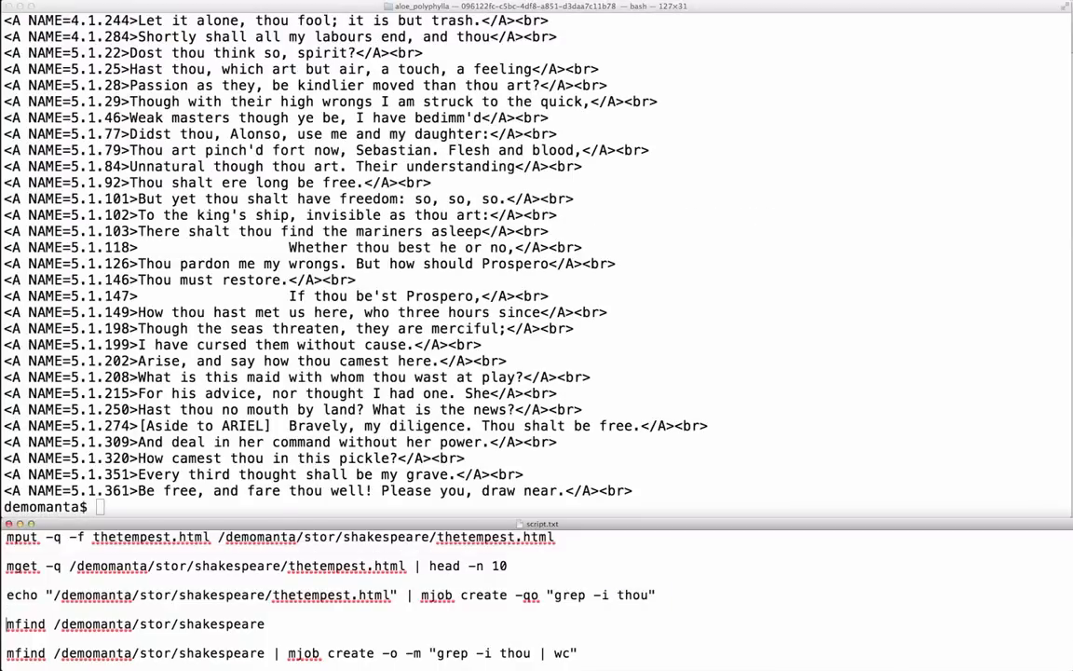
# Step: List plays under /demomanta/stor/shakespeare and run a per-play 'grep -i thou | wc' job
pyautogui.write('mfind /demomanta/stor/shakespeare')
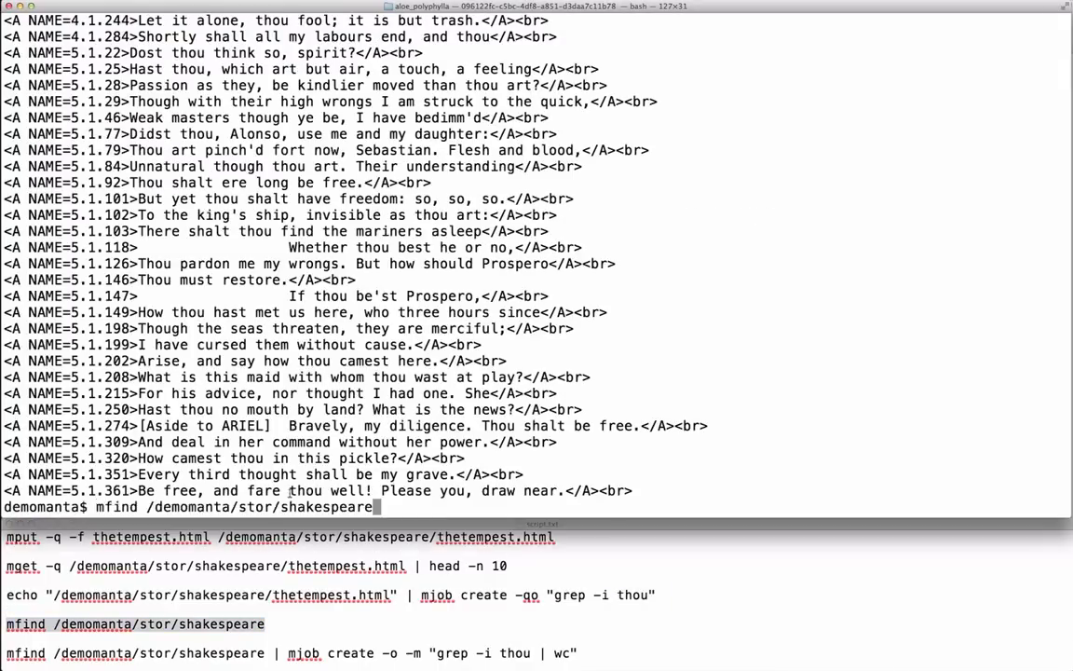
pyautogui.press('Return')
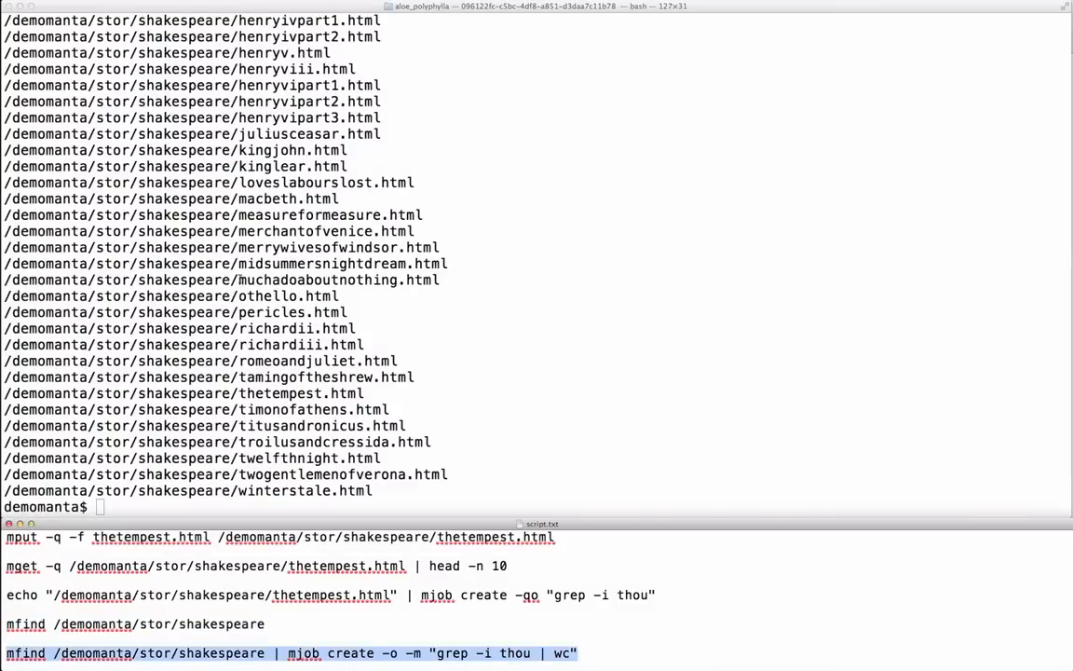
pyautogui.press('Return')
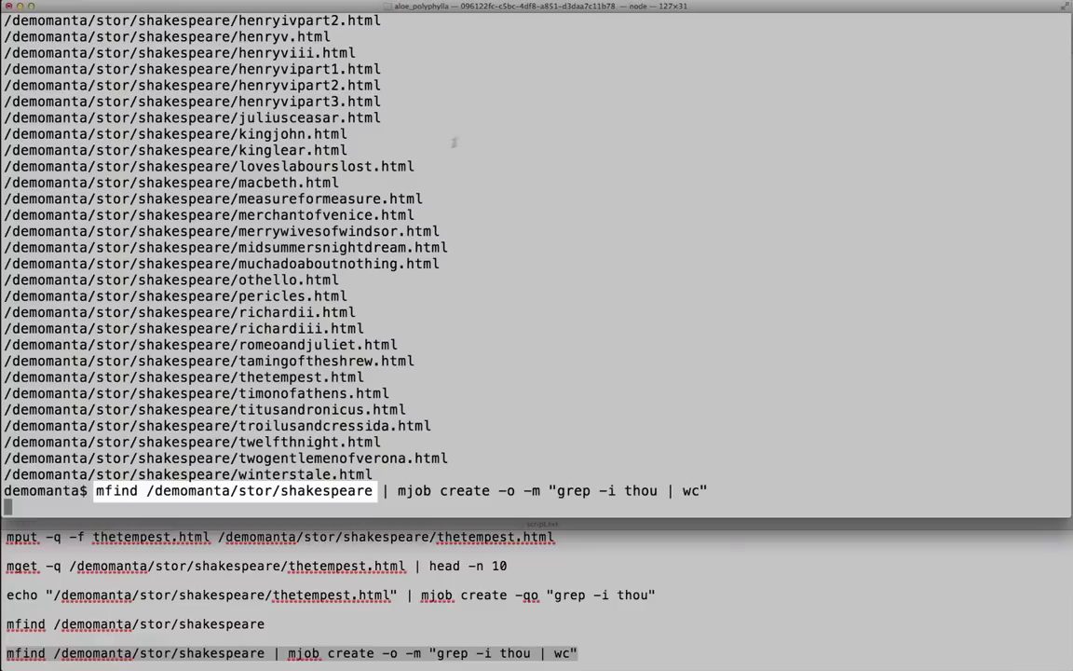
pyautogui.press('Return')
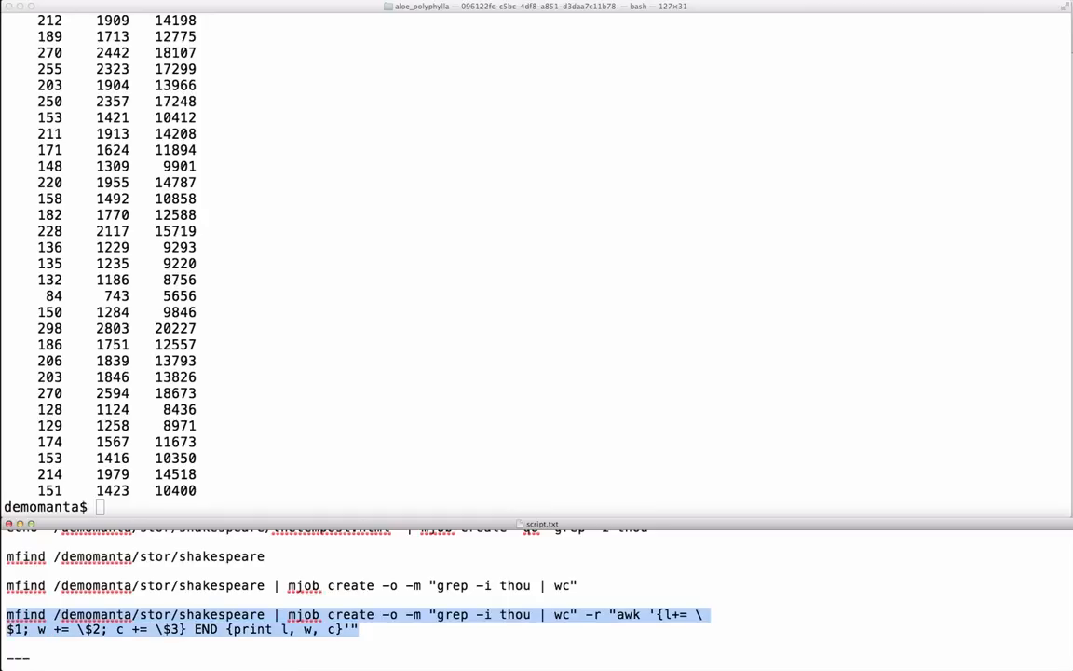
# Step: Sum thou counts with an awk reduce (7001 lines) and close the manta-title.JPG preview
pyautogui.press('Return')
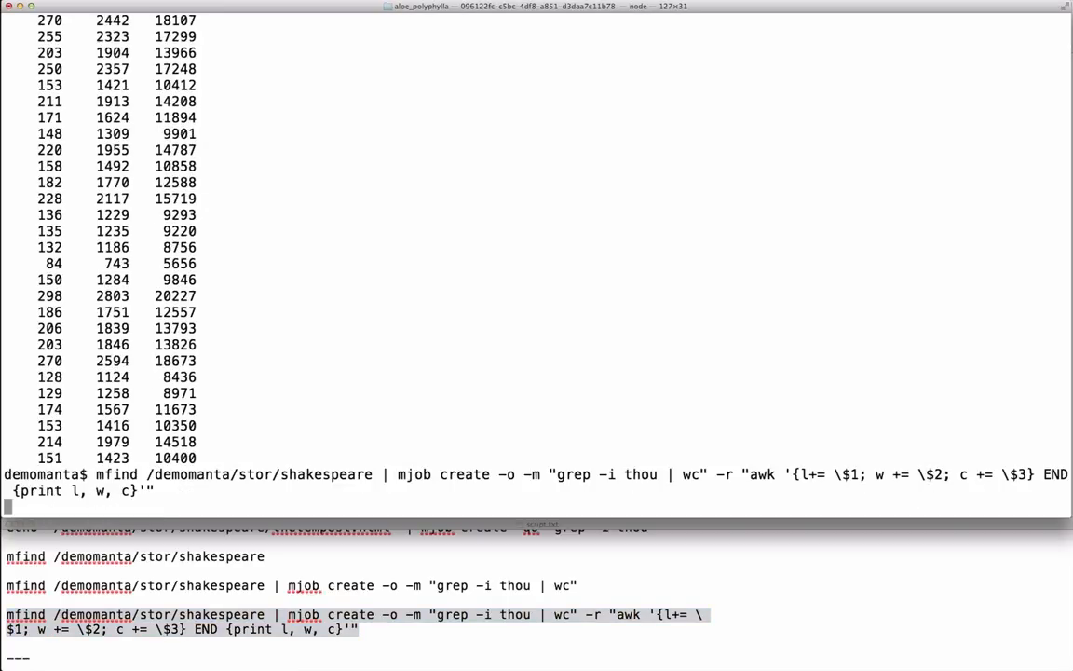
pyautogui.press('Return')
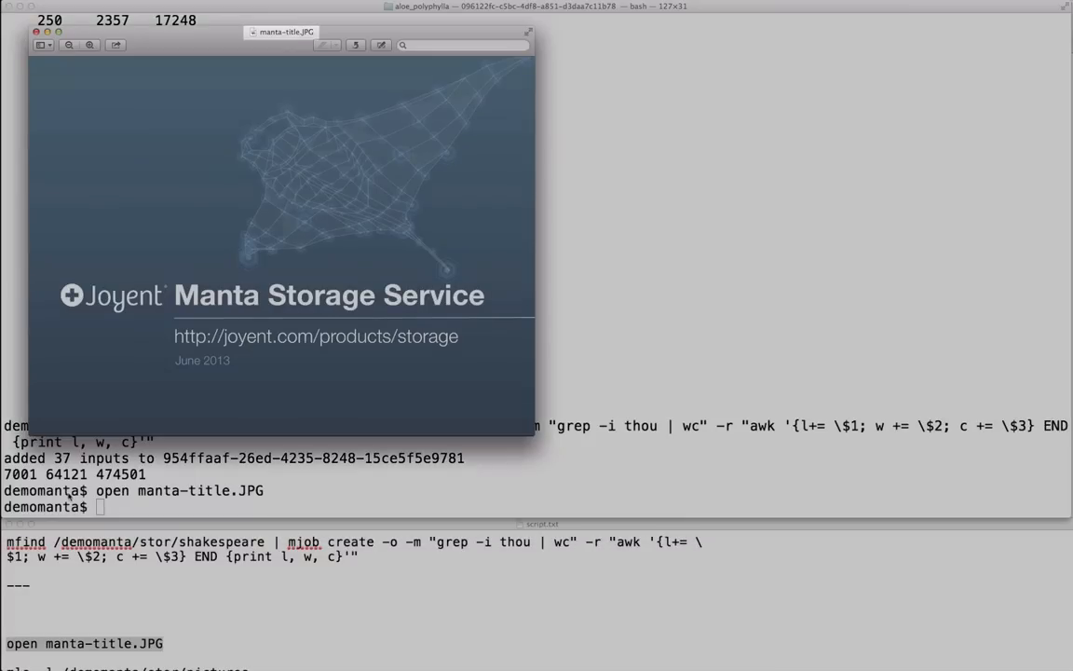
pyautogui.click(36, 32)
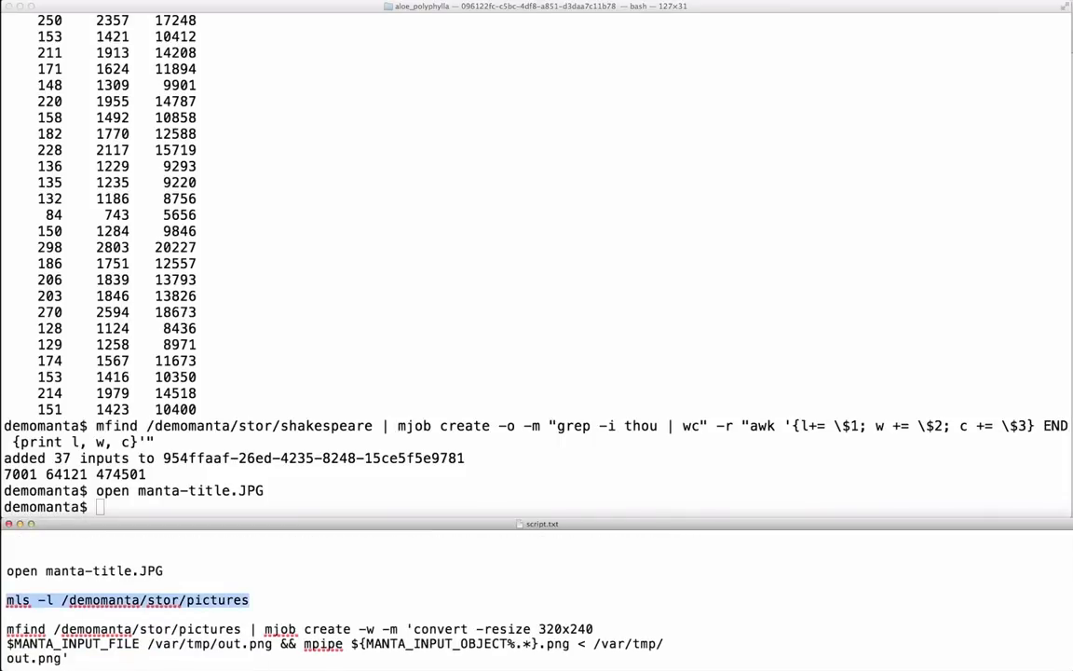
# Step: List pictures, resize them to 320x240 PNGs via mjob convert, and relist the folder
pyautogui.press('Return')
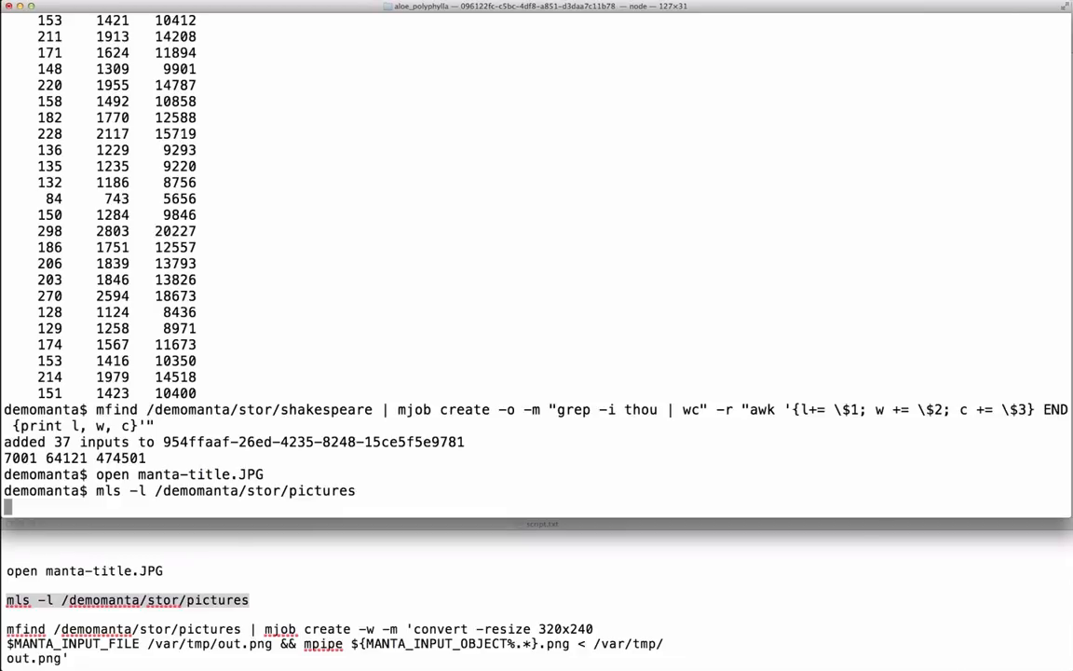
pyautogui.press('Return')
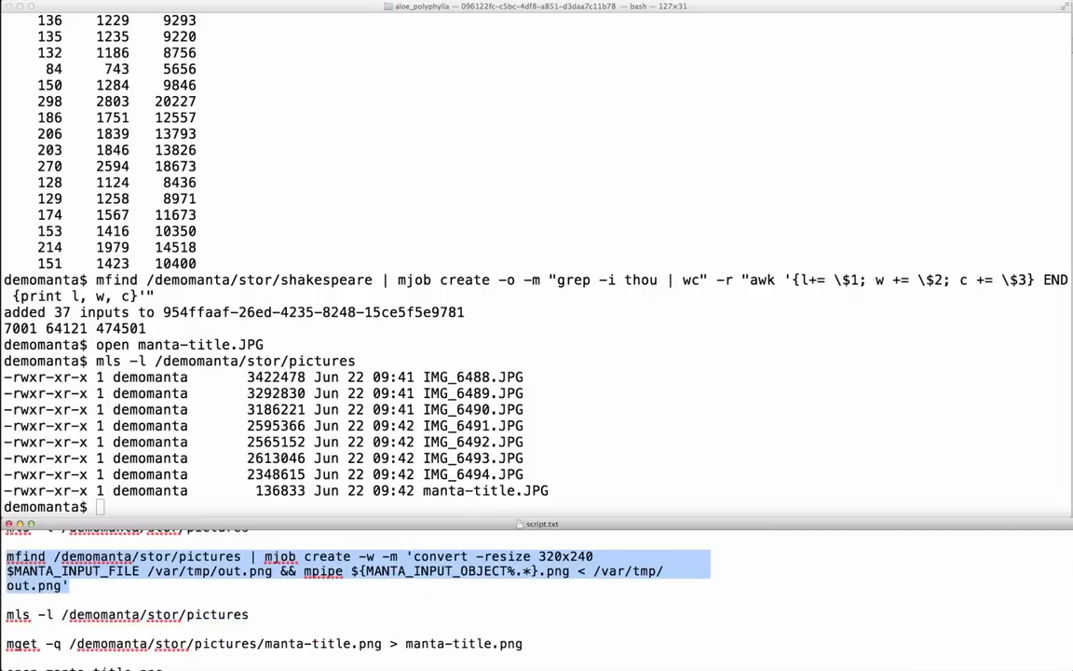
pyautogui.press('Return')
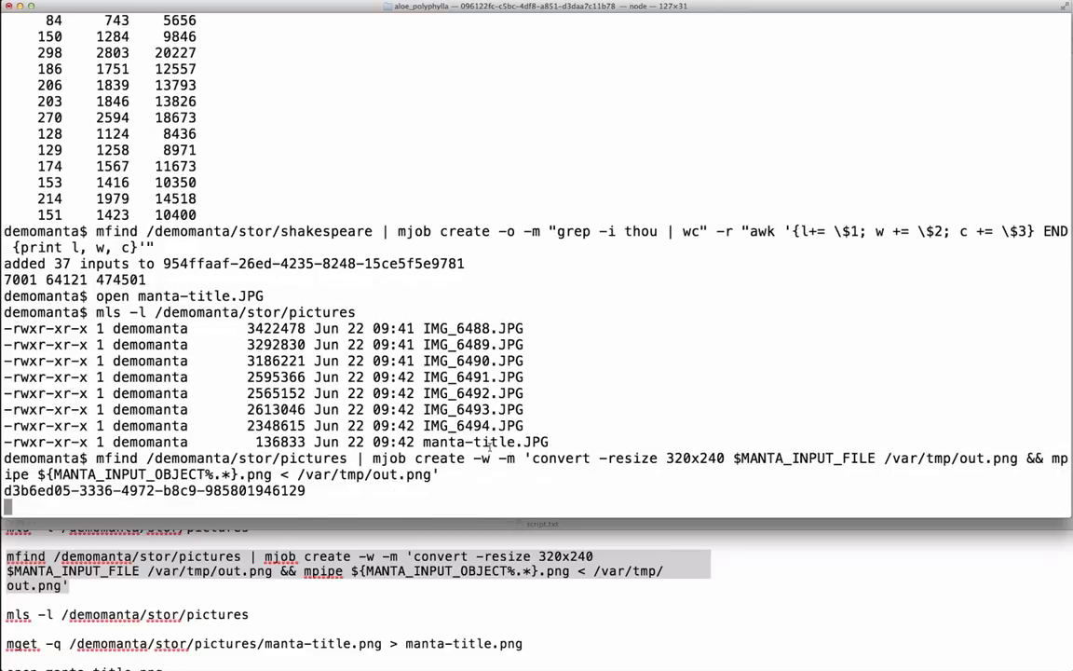
pyautogui.press('Return')
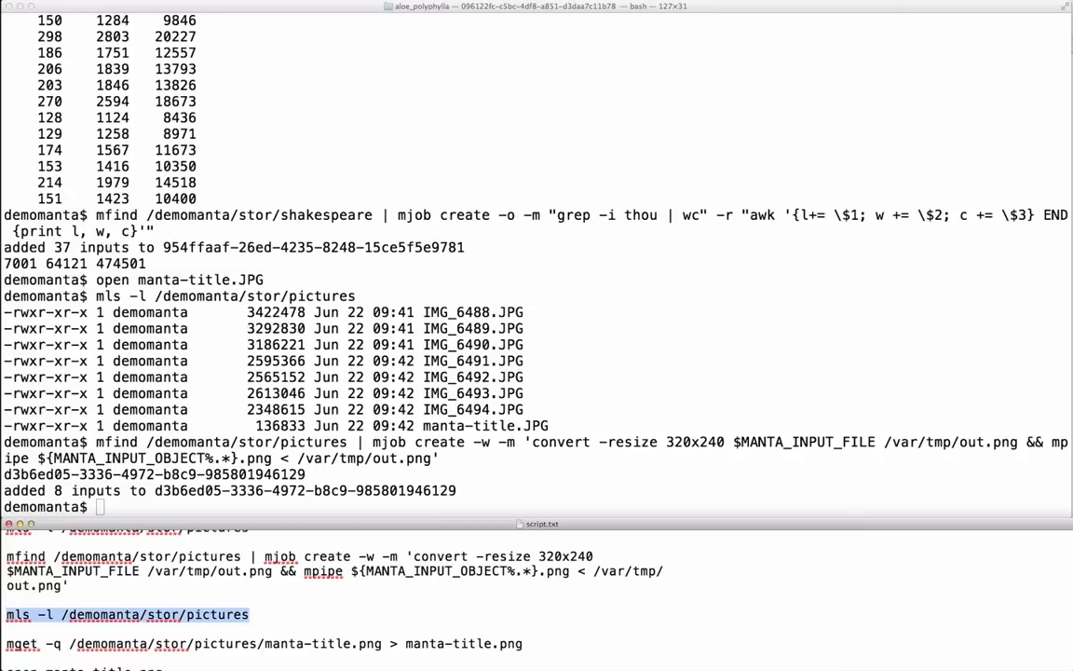
pyautogui.press('Return')
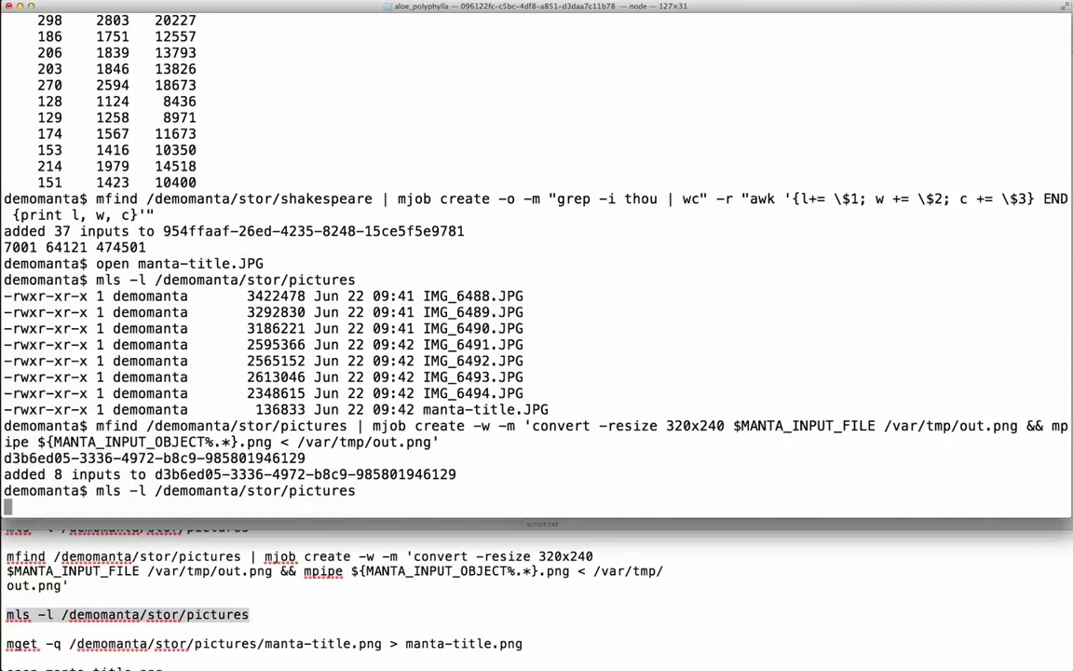
pyautogui.press('Return')
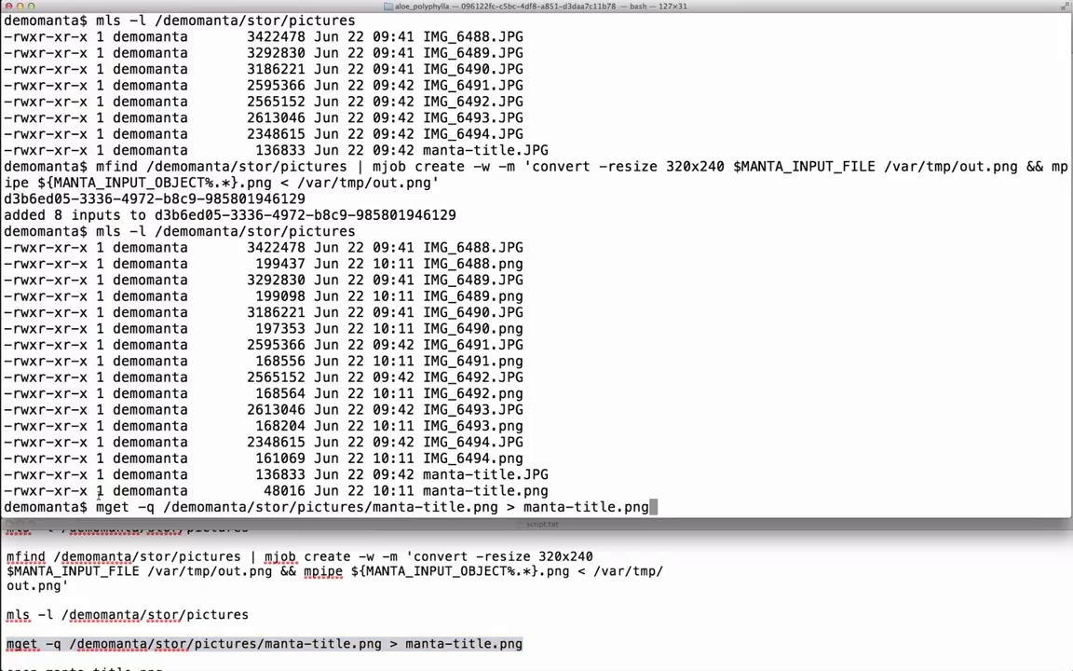
# Step: Download manta-title.png with mget -q and open it as an image
pyautogui.press('Return')
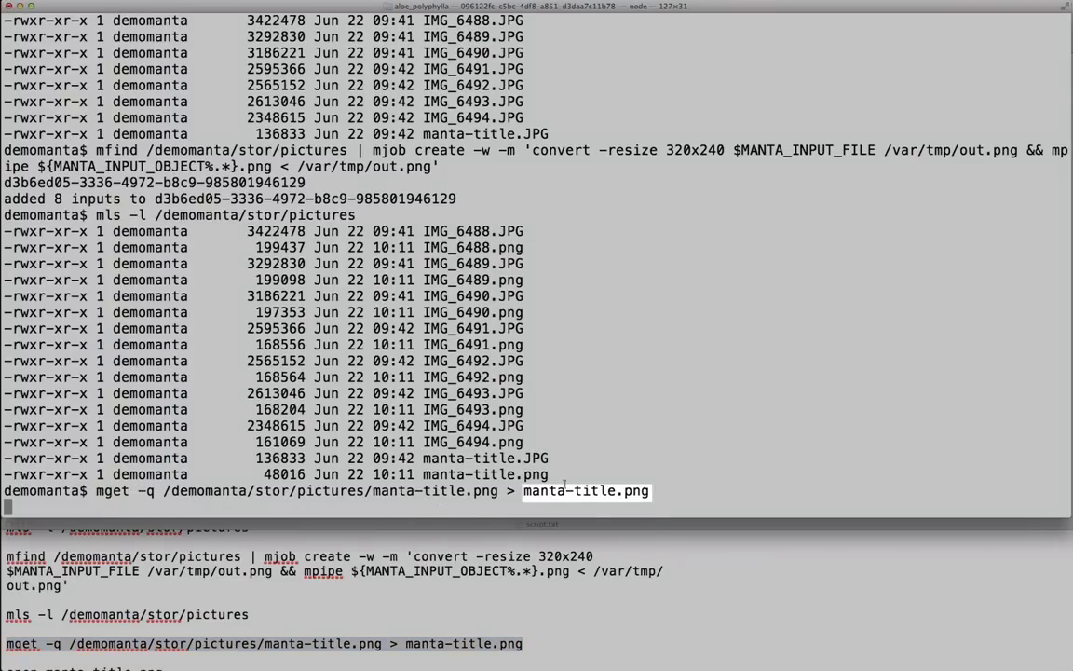
pyautogui.press('Return')
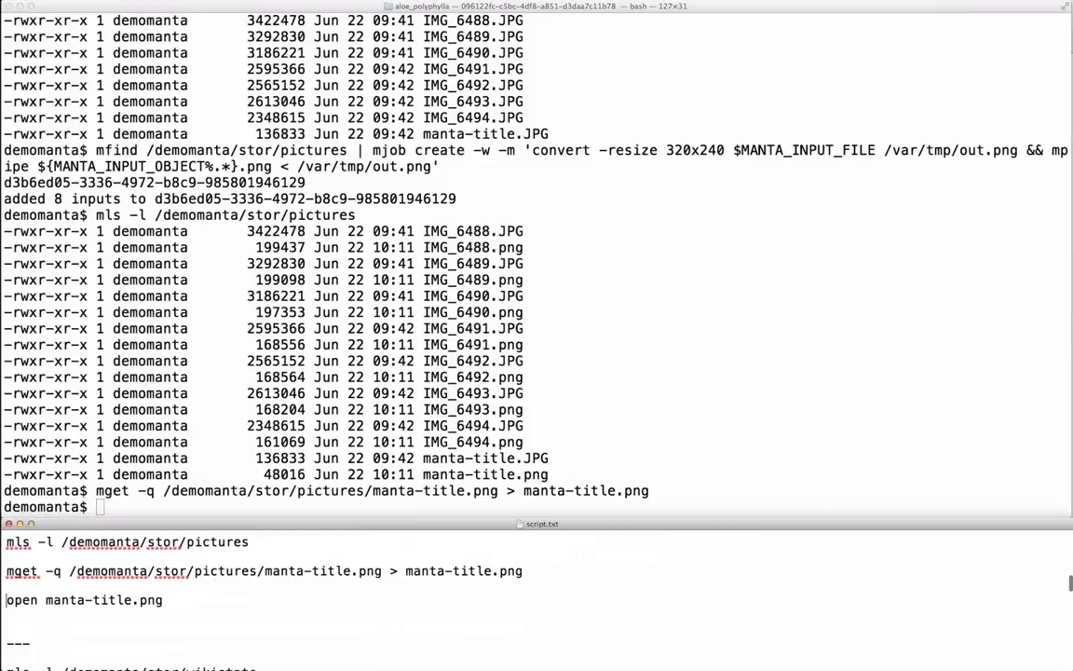
pyautogui.press('Return')
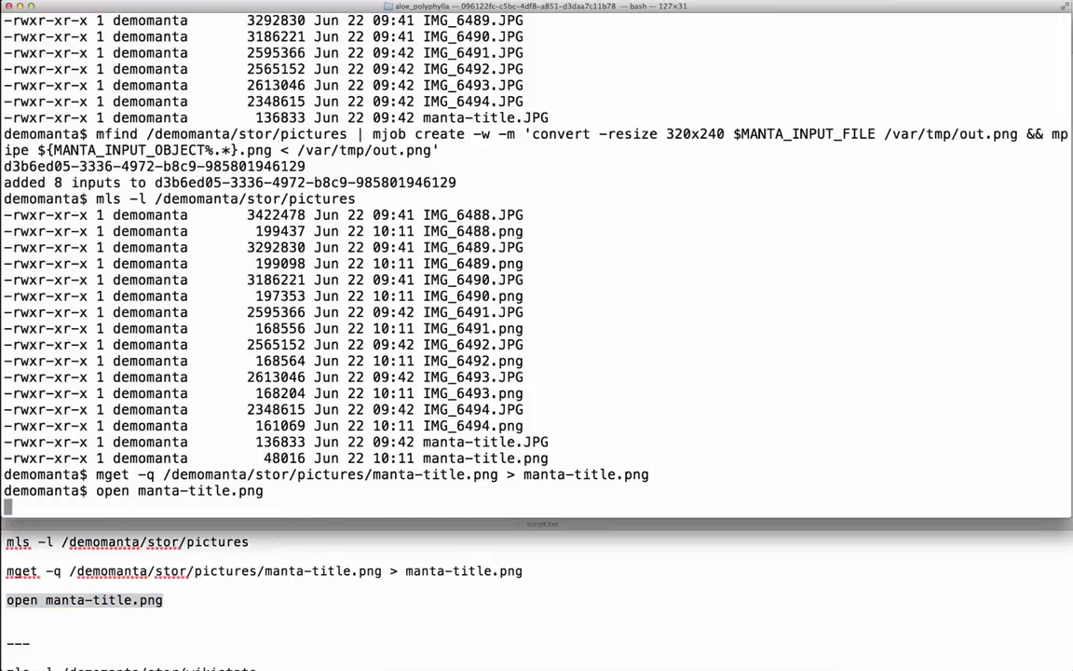
pyautogui.press('Return')
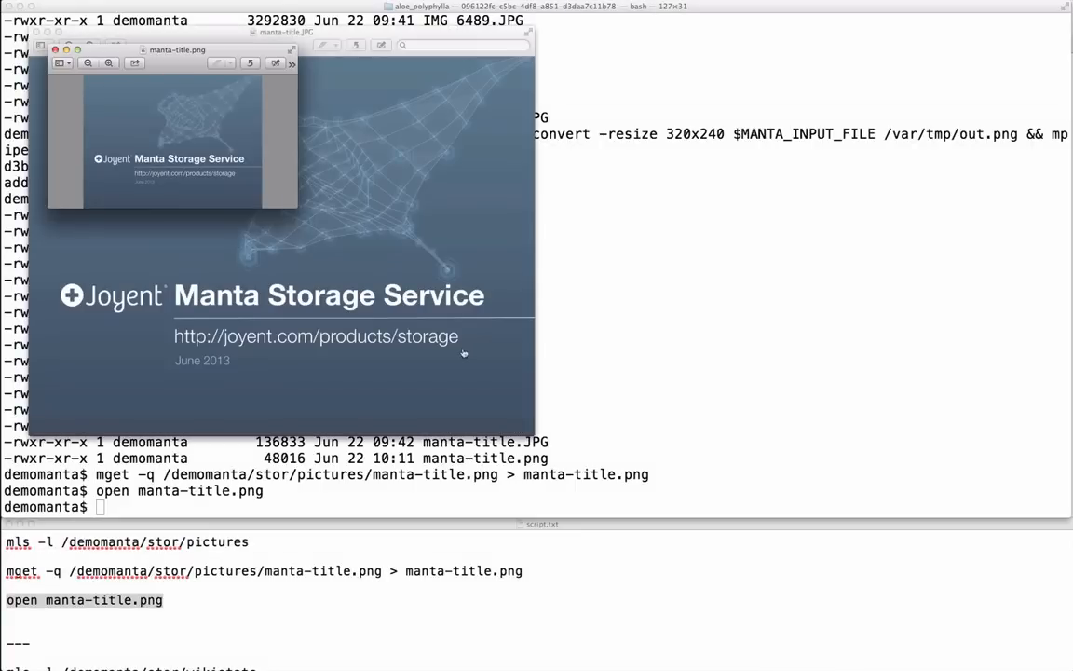
pyautogui.scroll(-3)
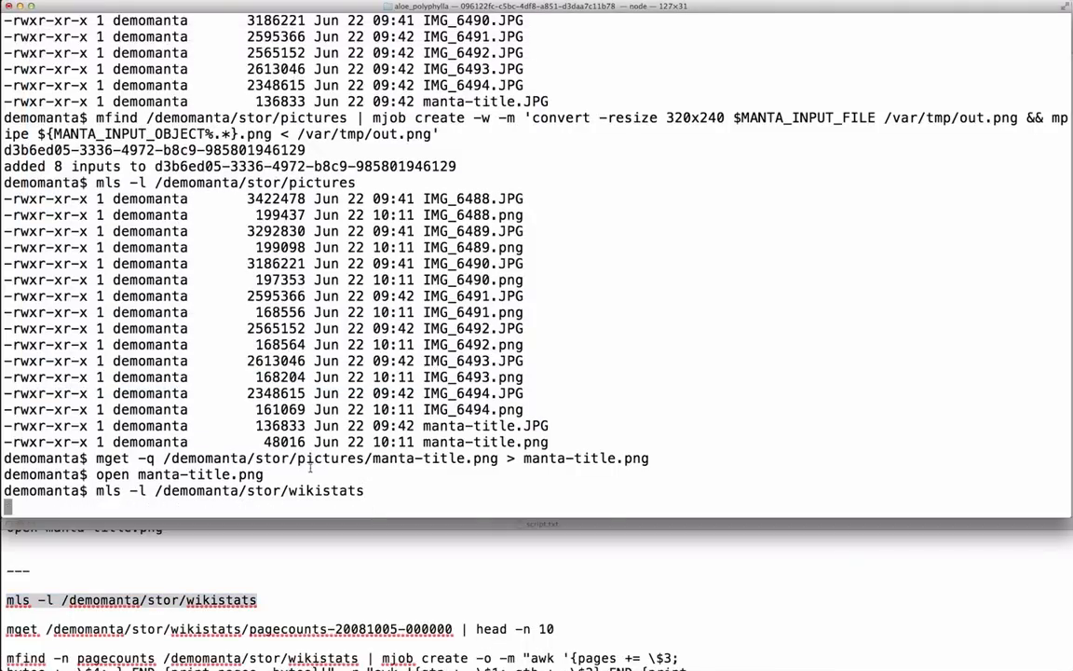
pyautogui.press('Return')
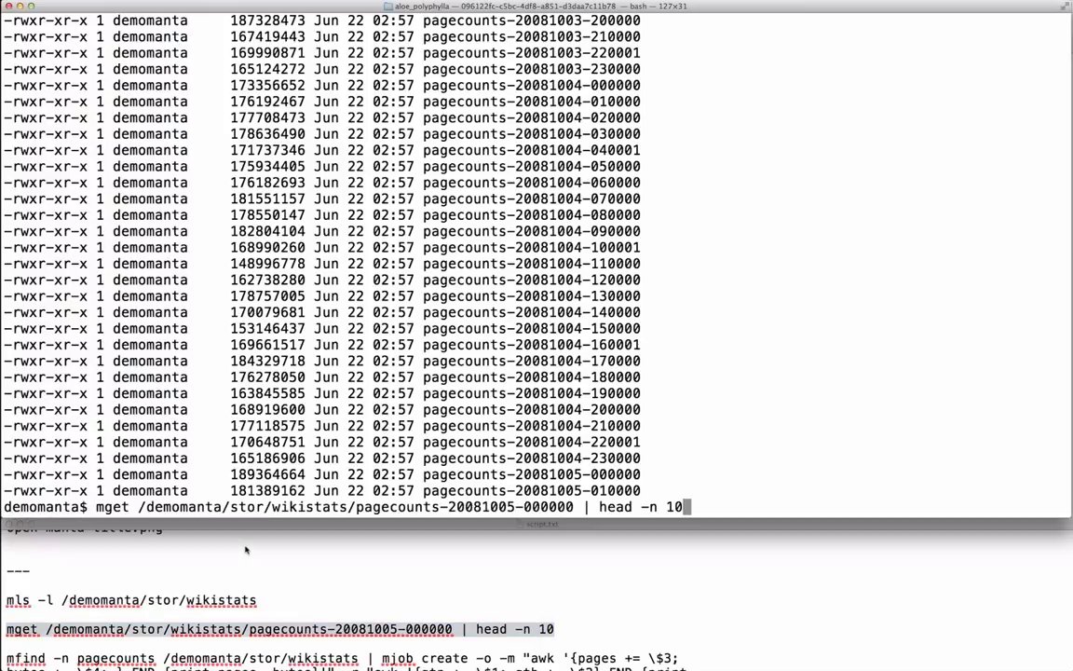
pyautogui.press('Return')
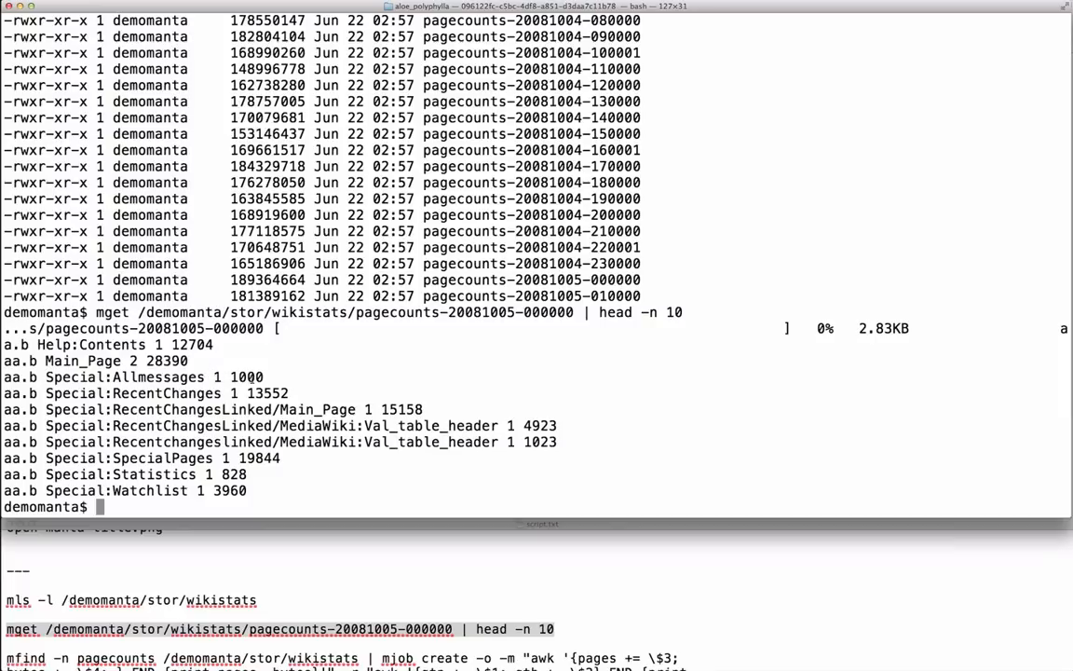
pyautogui.scroll(-3)
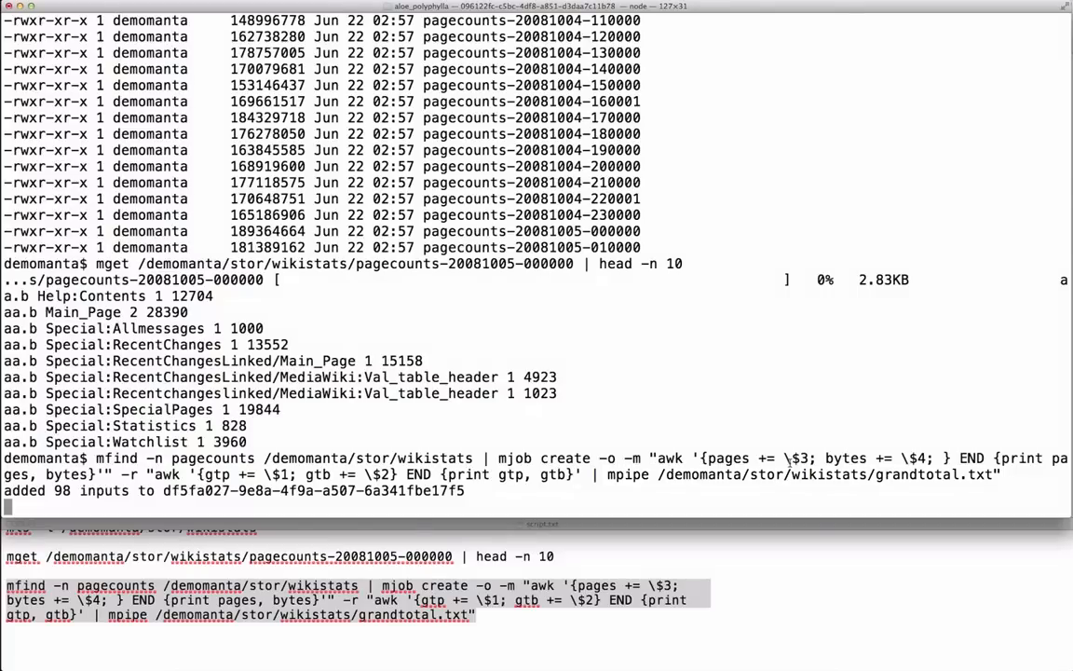
pyautogui.press('Return')
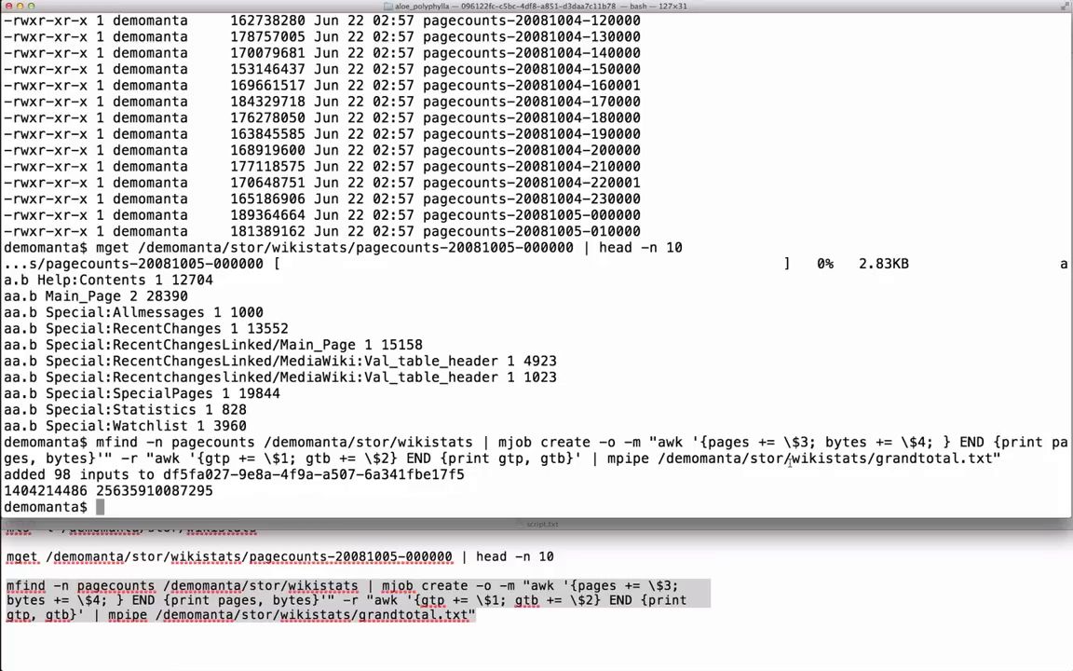